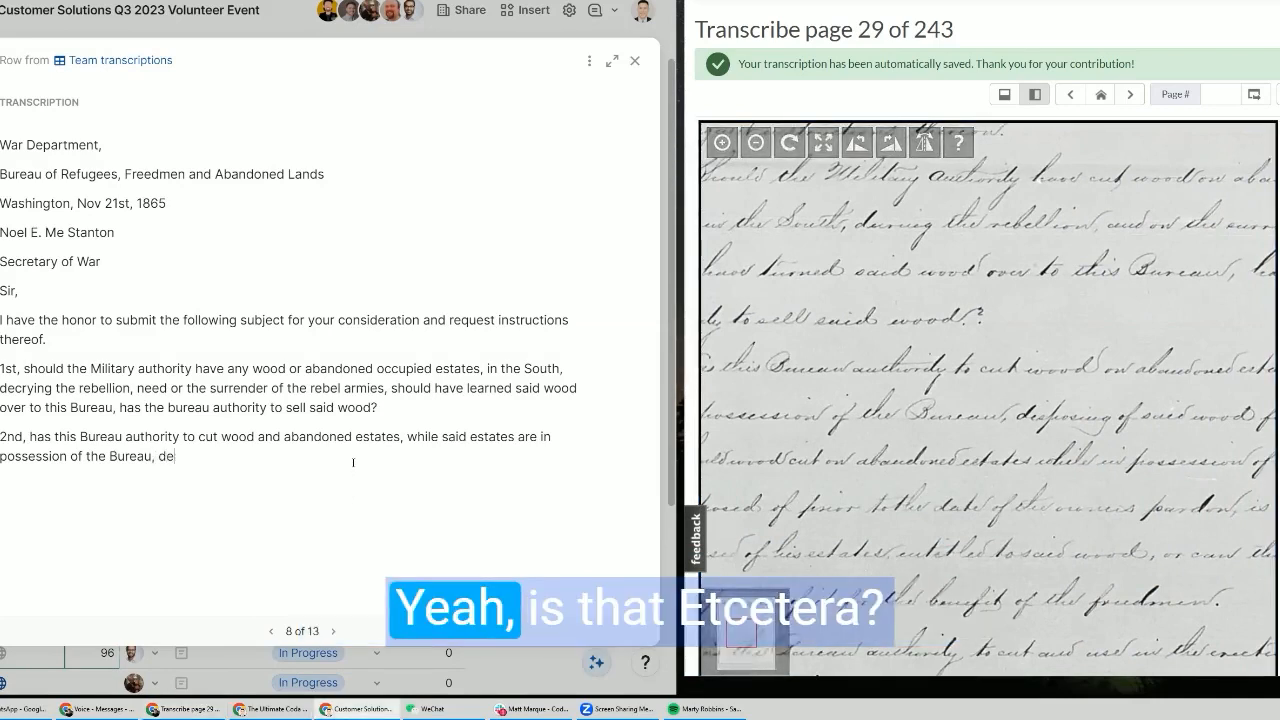
Step: Finish the letter's transcription through the 4th question and O. O. Howard sign-off
{"action": "type", "text": "isplacing of said wood"}
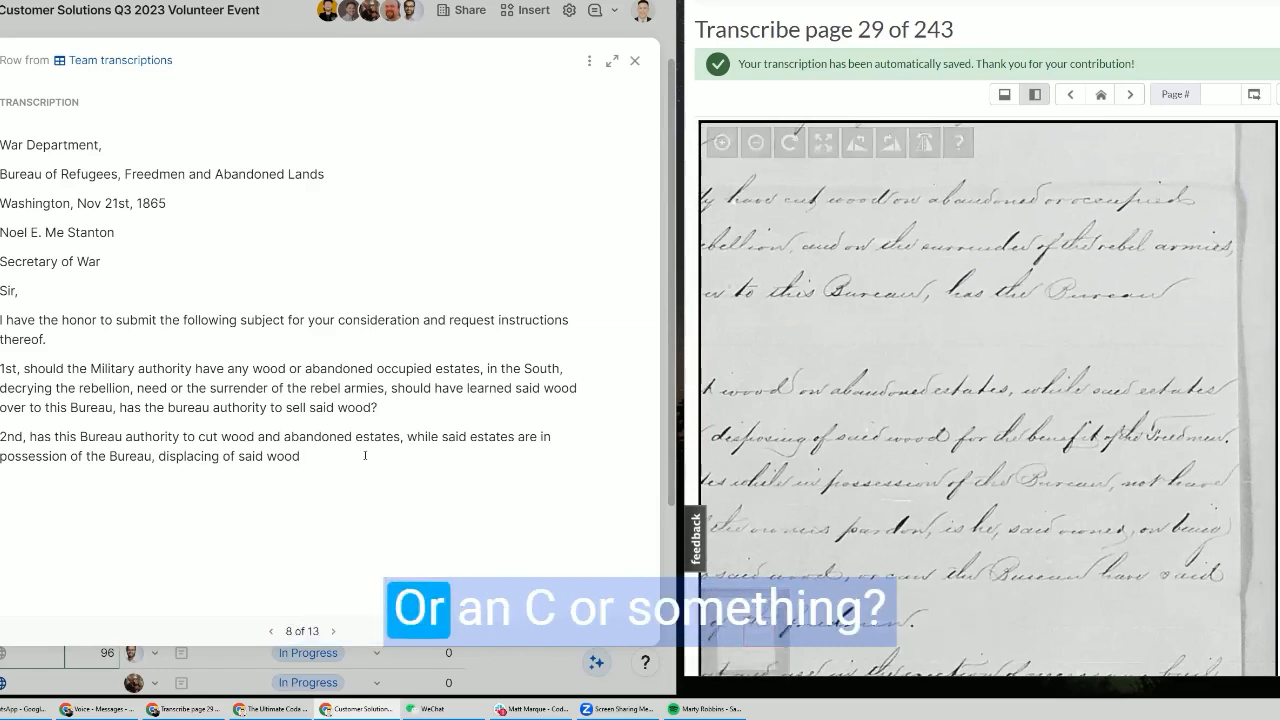
{"action": "type", "text": "for"}
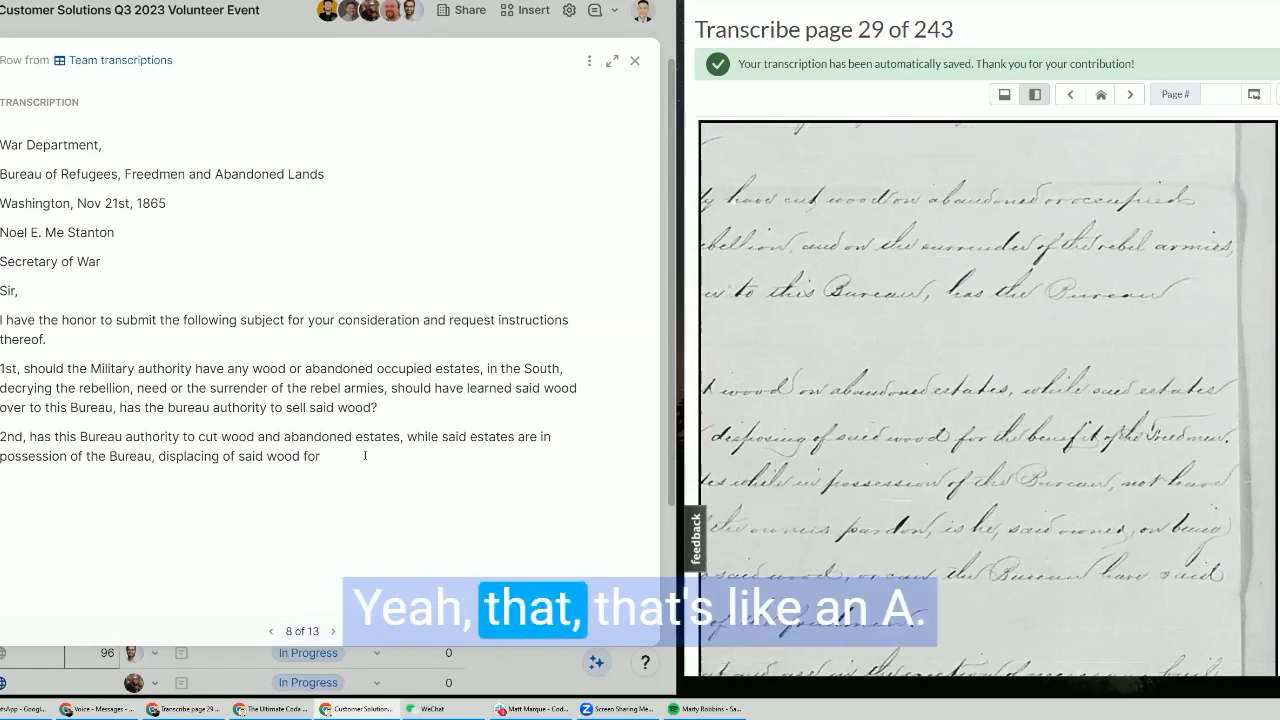
{"action": "type", "text": "the benefit of the freedmen."}
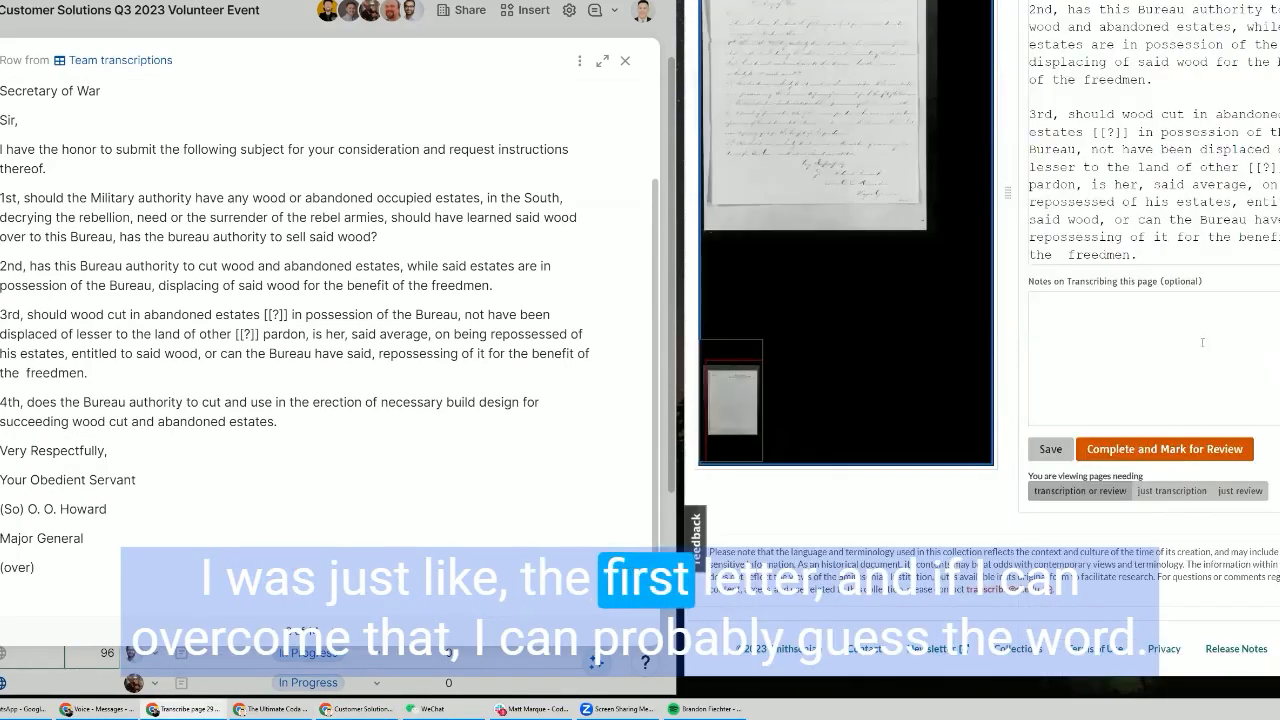
Step: Return to the Coda Transcribe page, where page 29 shows Done with 201 words
{"action": "left_click", "coordinate": [1164, 448]}
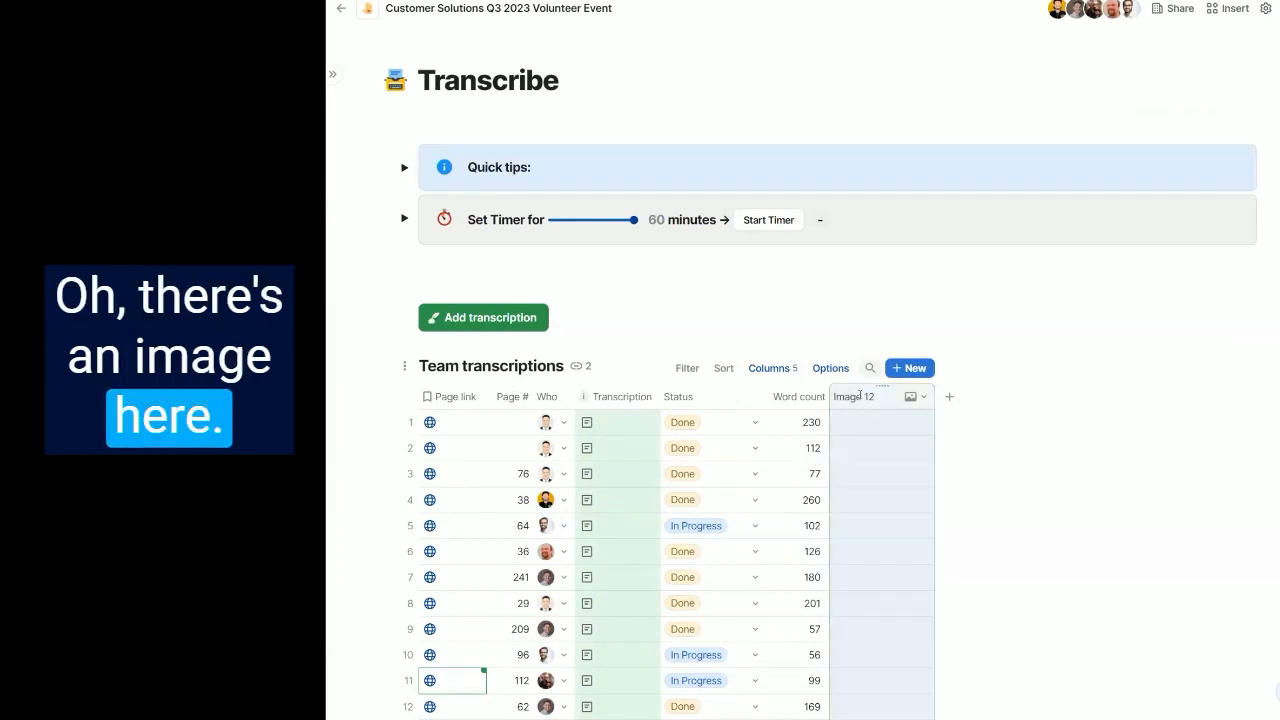
Step: Review the table's word counts and reveal the page list in the sidebar
{"action": "scroll", "scroll_direction": "down", "scroll_amount": 3}
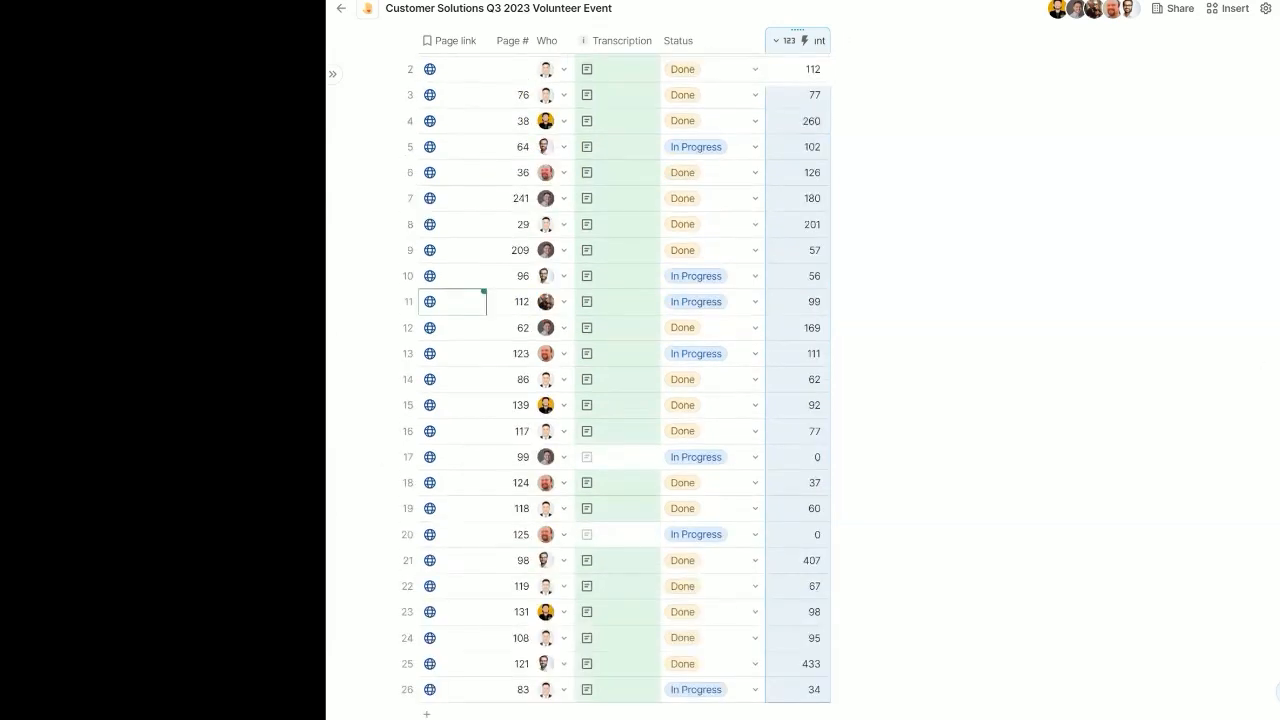
{"action": "left_click", "coordinate": [332, 73]}
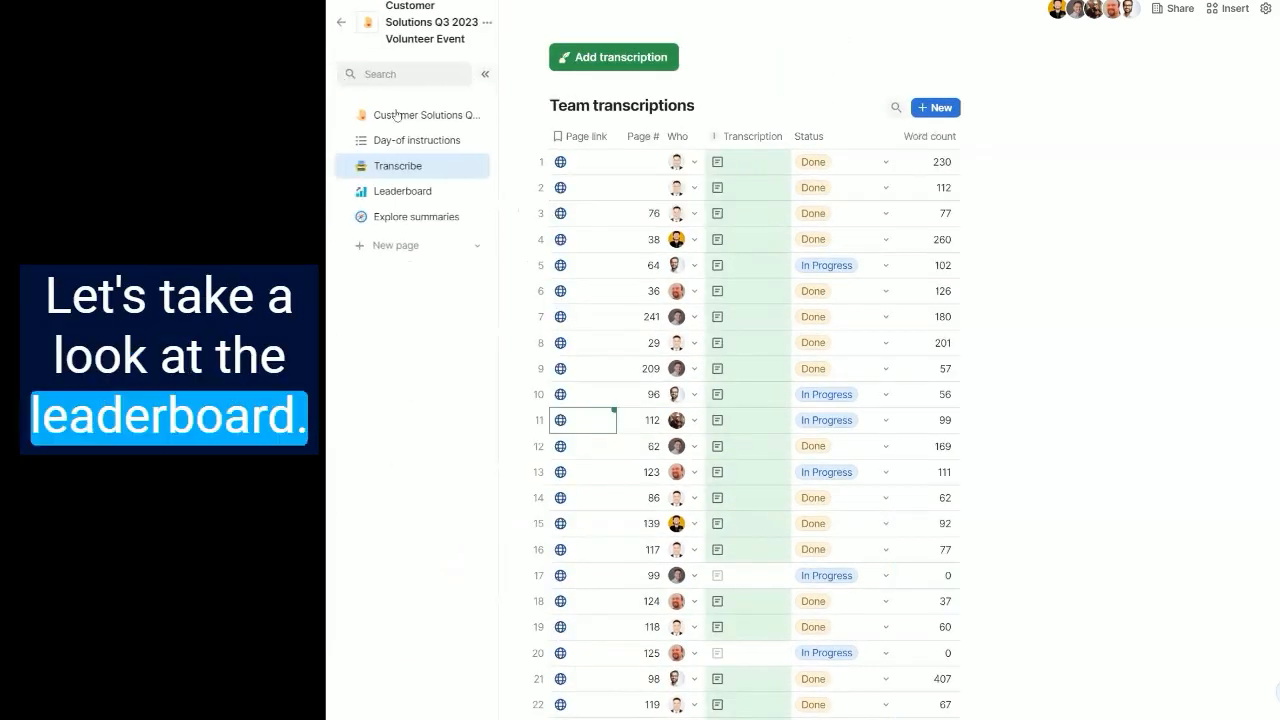
{"action": "left_click", "coordinate": [402, 191]}
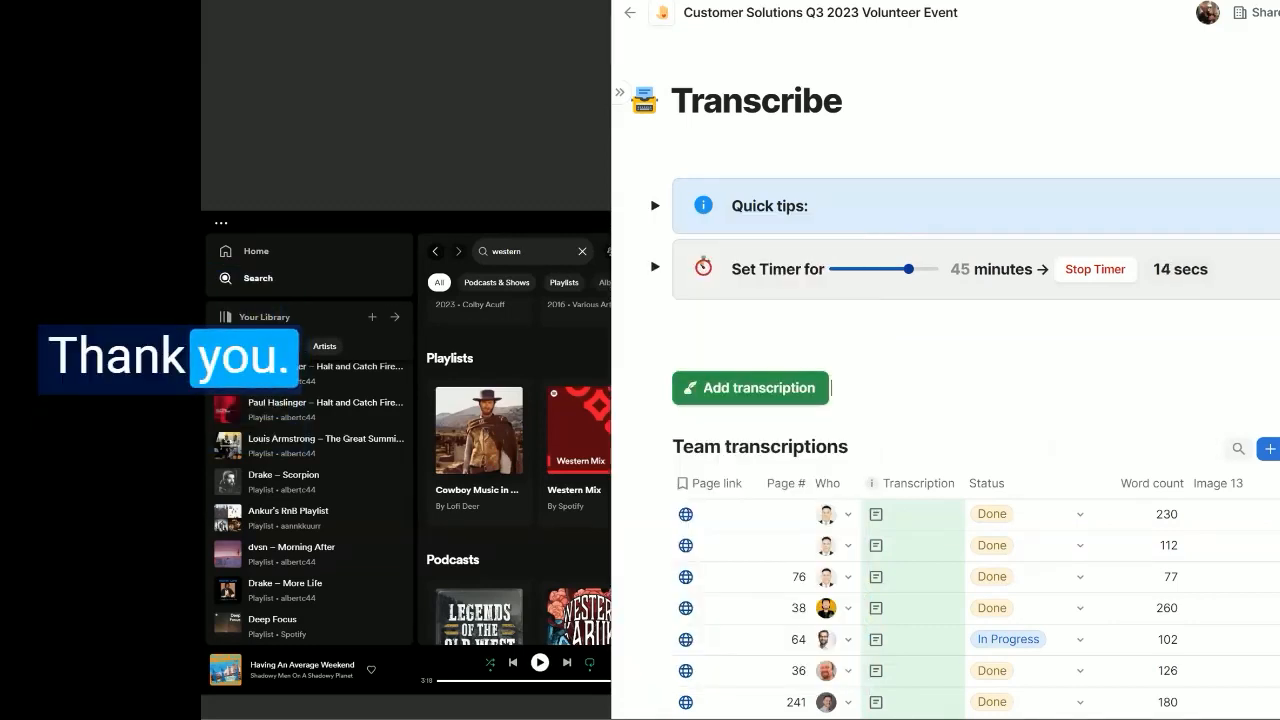
Step: Check the 5095 word-count sum and go to the Leaderboard page
{"action": "scroll", "scroll_direction": "down", "scroll_amount": 3}
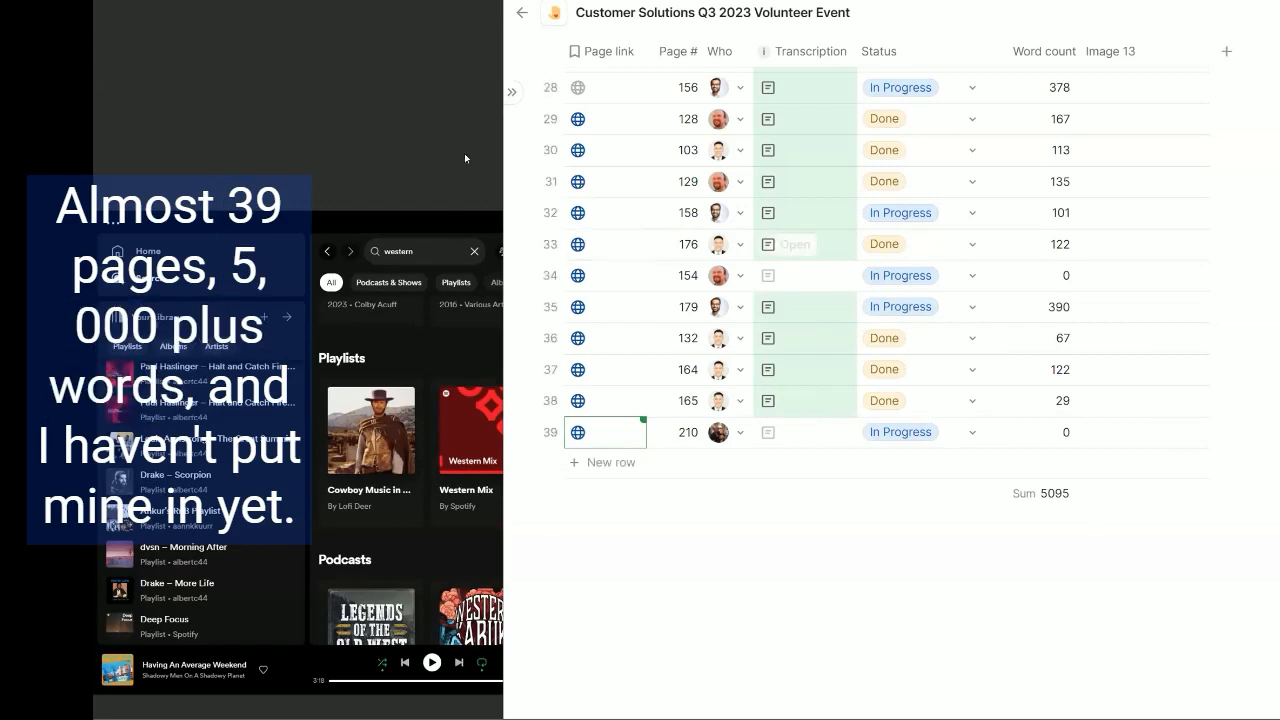
{"action": "left_click", "coordinate": [511, 91]}
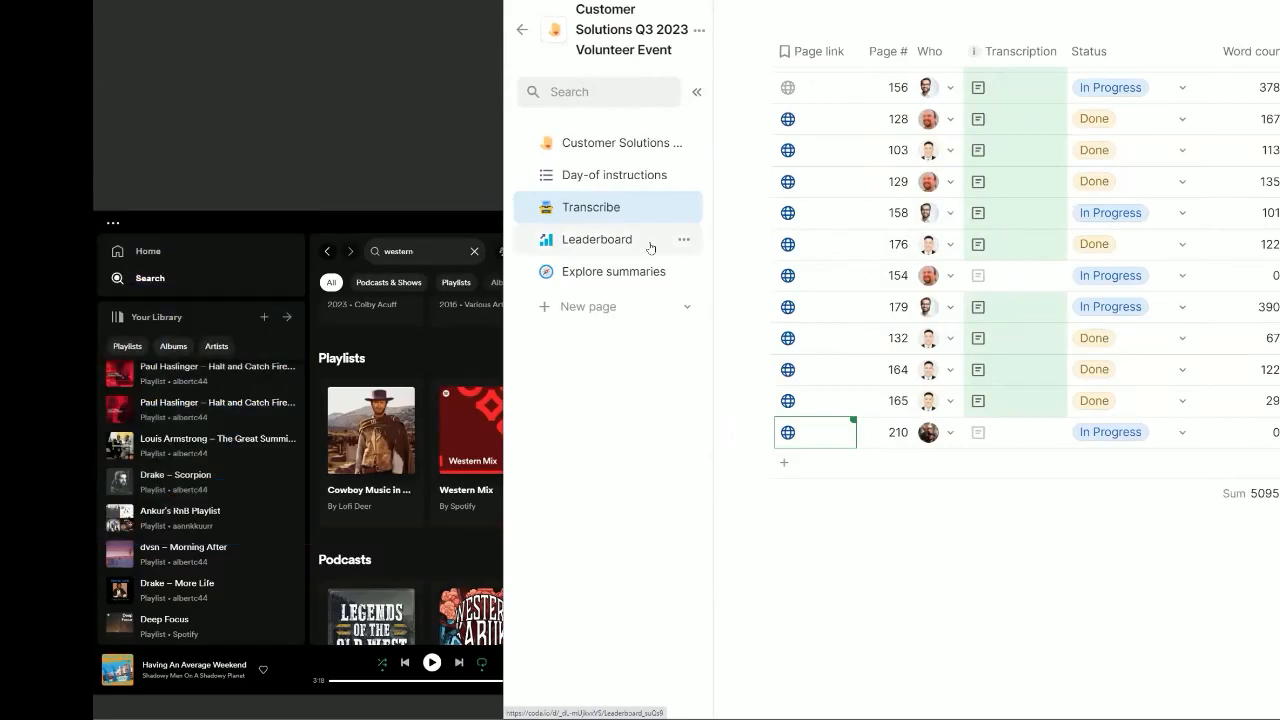
{"action": "left_click", "coordinate": [597, 239]}
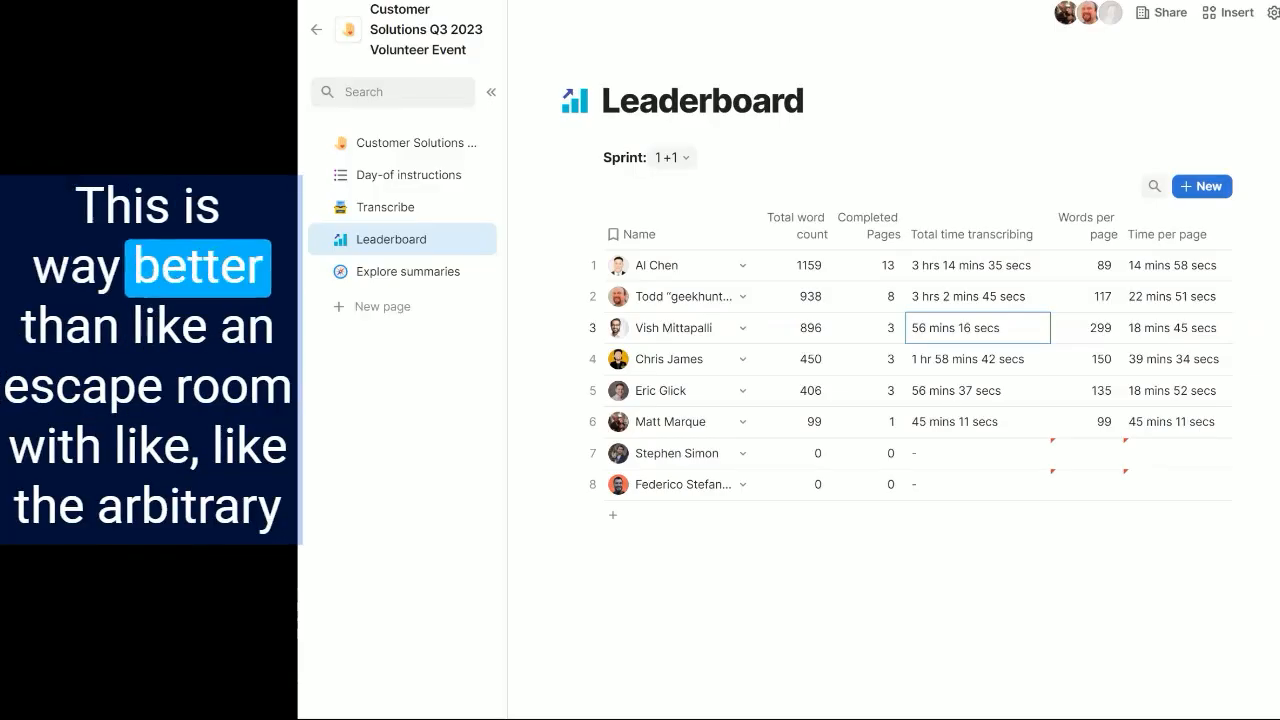